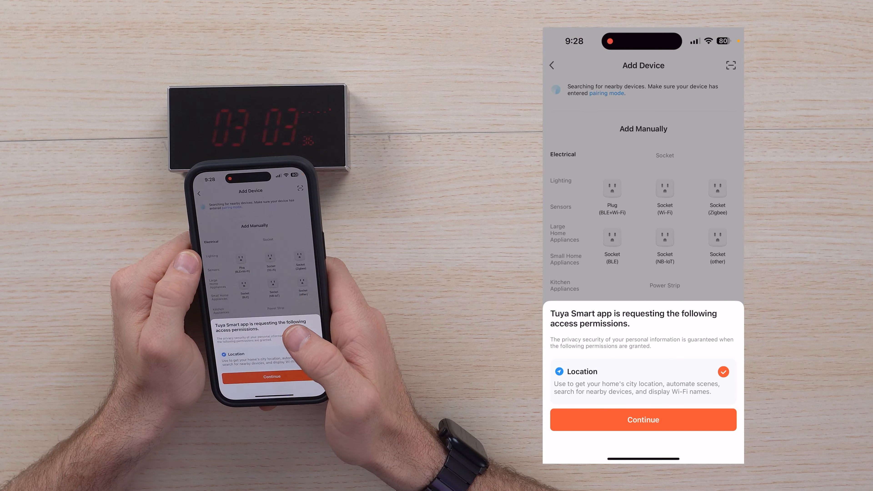
- Allow location access so Tuya Smart can search for nearby devices
{"action": "left_click", "coordinate": [642, 419]}
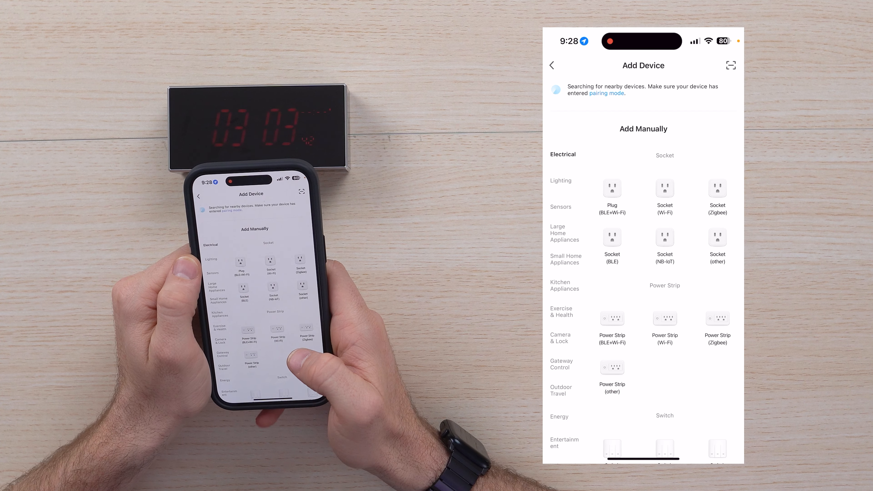
{"action": "scroll", "scroll_direction": "down", "scroll_amount": 3}
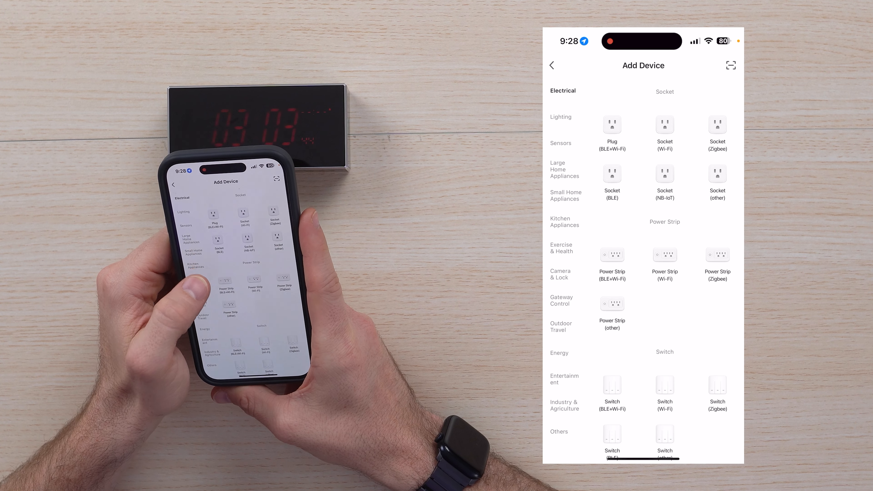
{"action": "scroll", "scroll_direction": "down", "scroll_amount": 3}
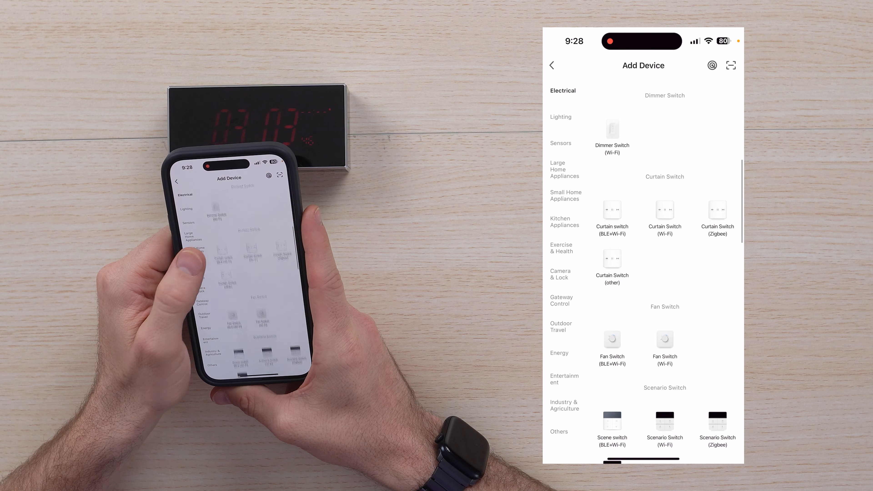
{"action": "scroll", "scroll_direction": "down", "scroll_amount": 3}
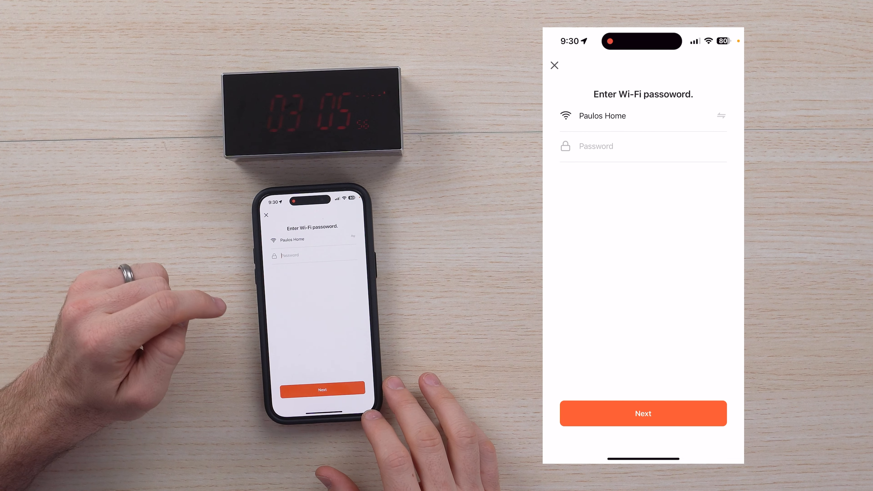
- Activate the Wi-Fi password field for the home network pairing step
{"action": "left_click", "coordinate": [643, 146]}
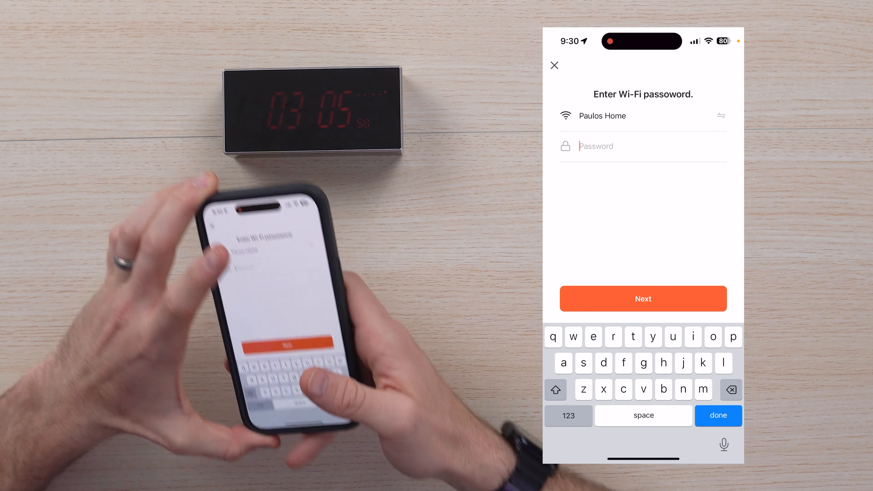